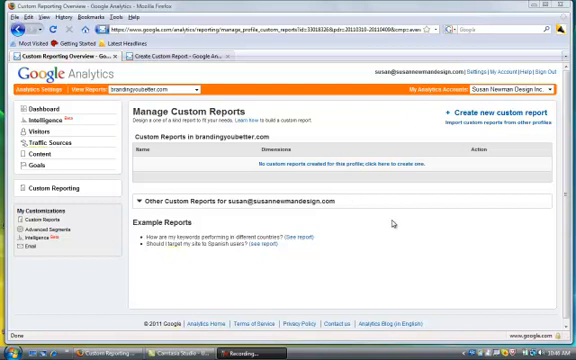
mouse_move(394, 215)
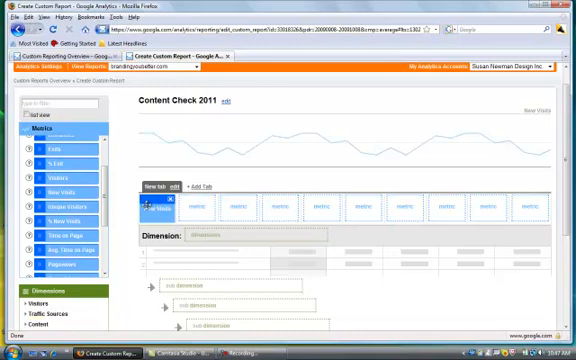
Scroll past the added Bounces and Time on Page metrics to the Create Report button
scroll("down", 3)
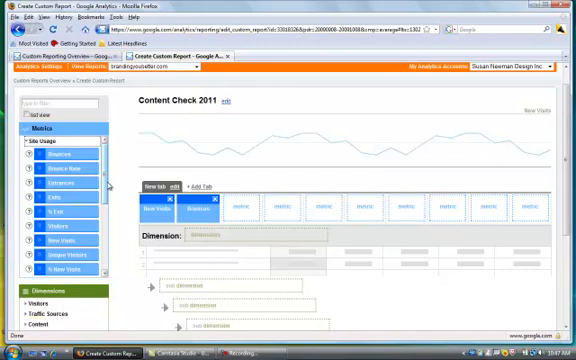
scroll("down", 3)
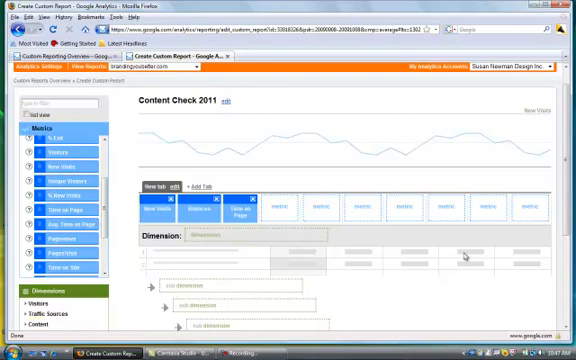
scroll("down", 3)
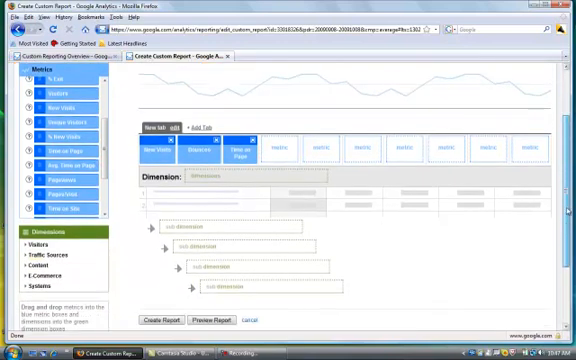
scroll("down", 3)
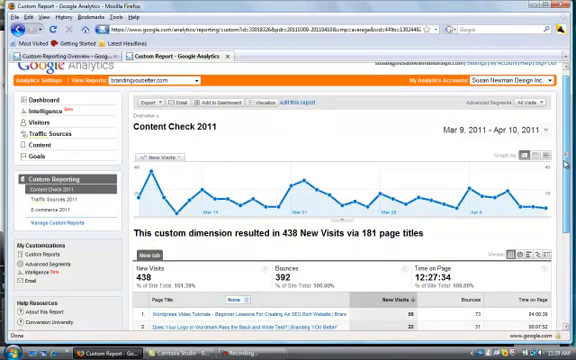
Scroll through the Content Check 2011 table of new visits, bounces and time on page
scroll("down", 3)
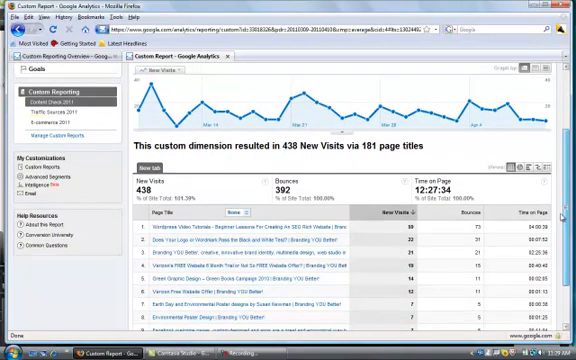
scroll("down", 3)
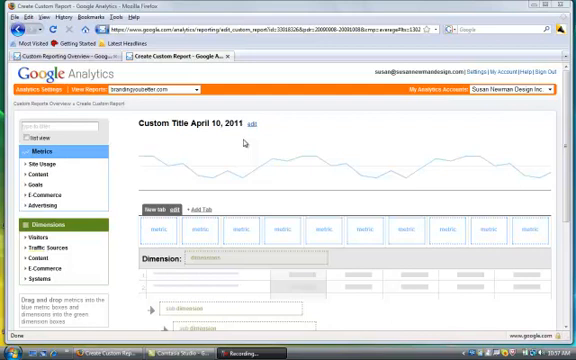
mouse_move(255, 143)
type("Traffic Sources")
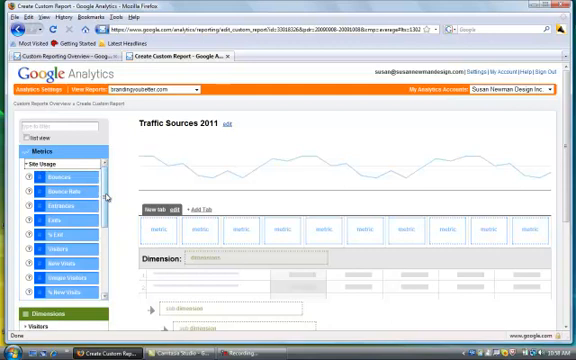
Place Unique Visitors and Time on Site in the first two metric boxes and scroll down
scroll("down", 3)
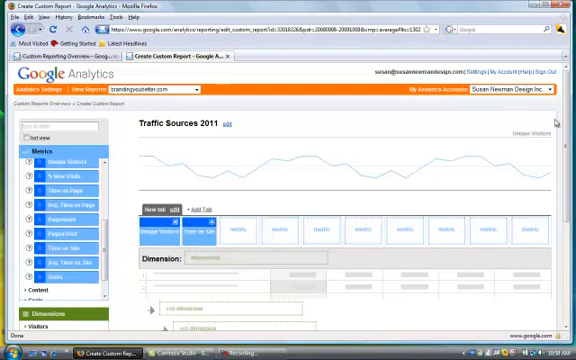
scroll("down", 3)
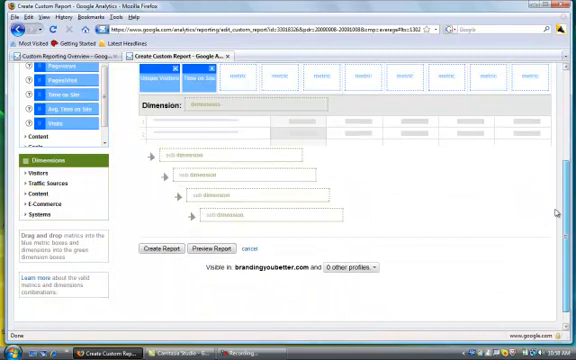
Expand Traffic Sources dimensions and add Source/Medium, drilling down to Referral Path
scroll("down", 3)
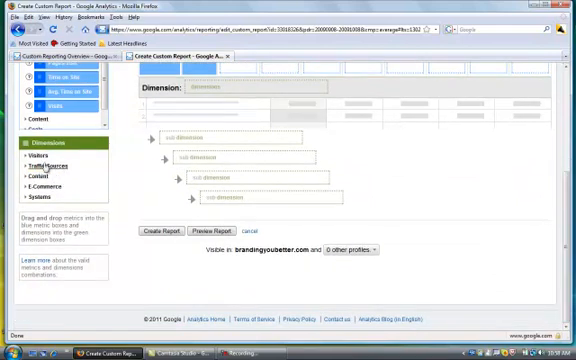
left_click(40, 155)
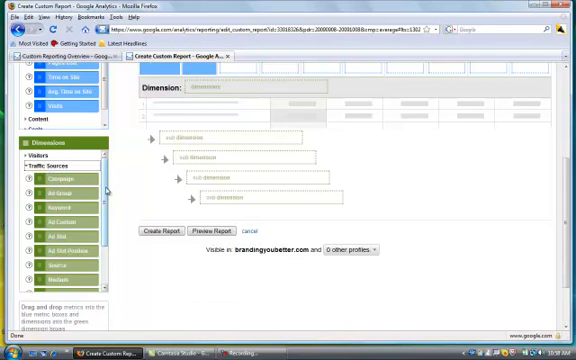
scroll("down", 3)
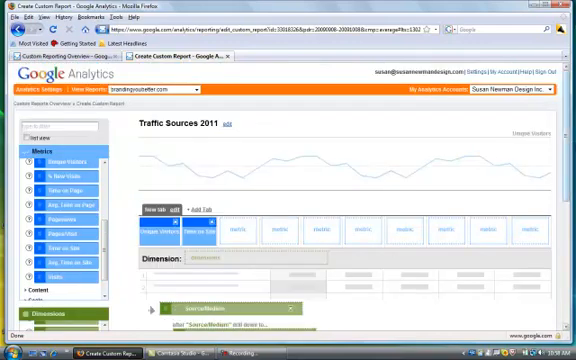
scroll("down", 3)
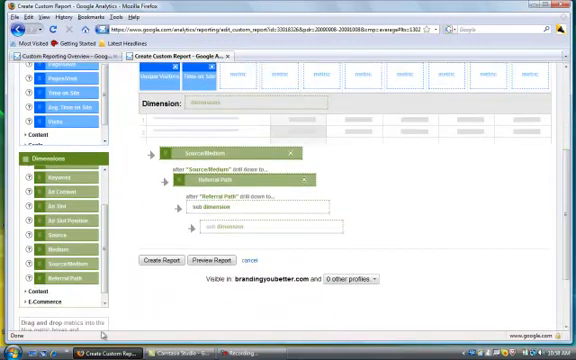
Save the Traffic Sources 2011 report, showing 456 unique visitors across 34 sources/mediums
left_click(163, 260)
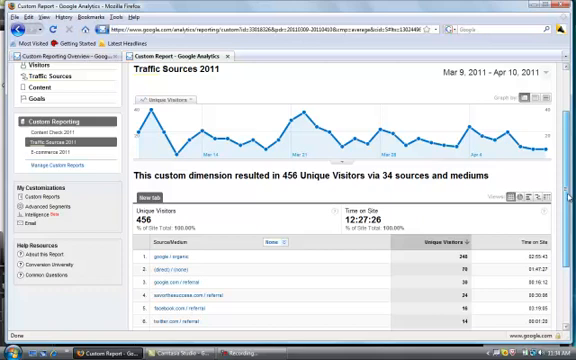
scroll("down", 3)
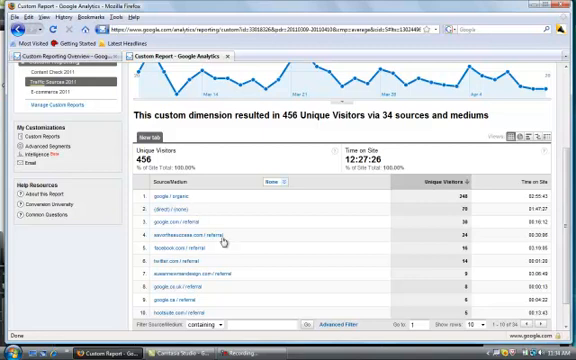
mouse_move(221, 253)
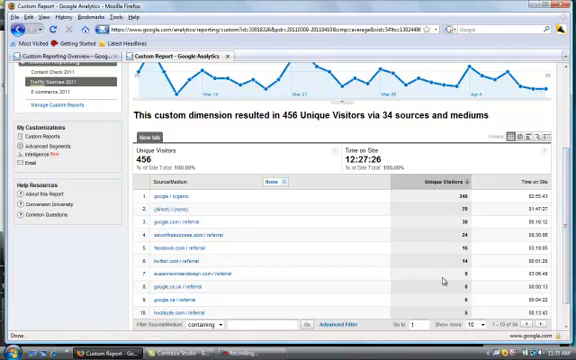
mouse_move(252, 204)
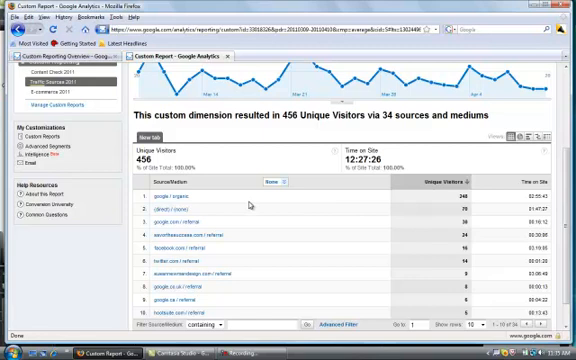
mouse_move(216, 232)
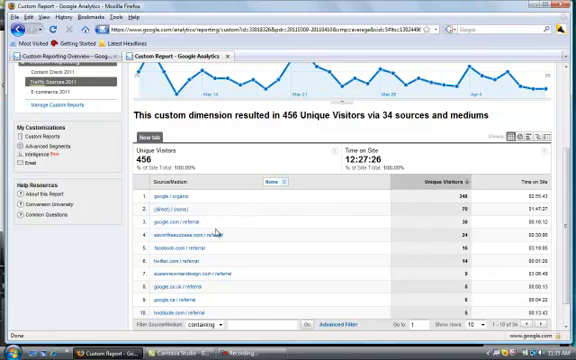
mouse_move(219, 231)
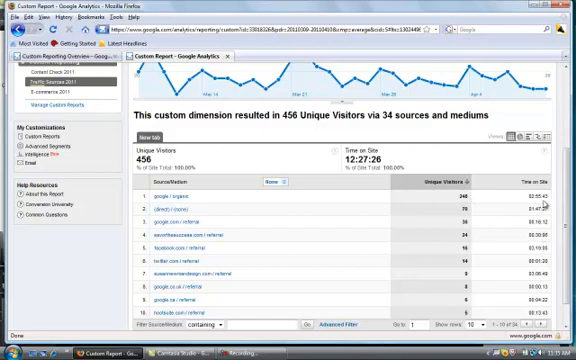
mouse_move(238, 270)
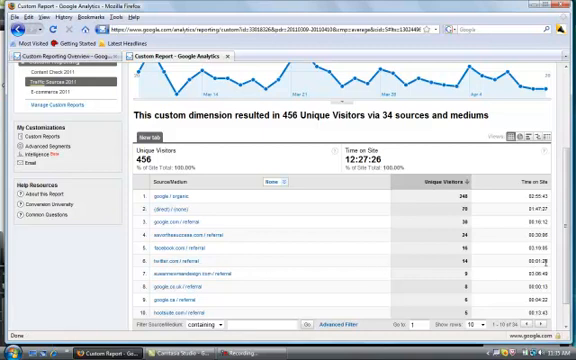
mouse_move(548, 263)
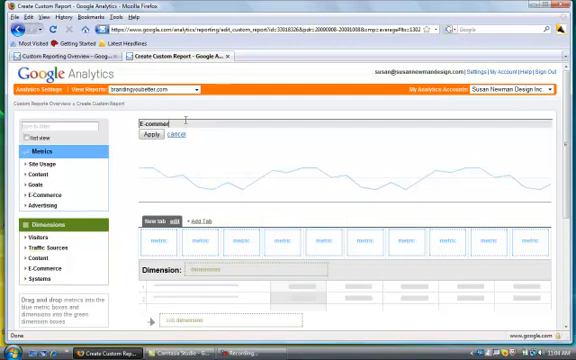
Title the new report 'E-commerce 2011' and expand the e-commerce fields for Unique Purchases and Product Revenue
type("2011")
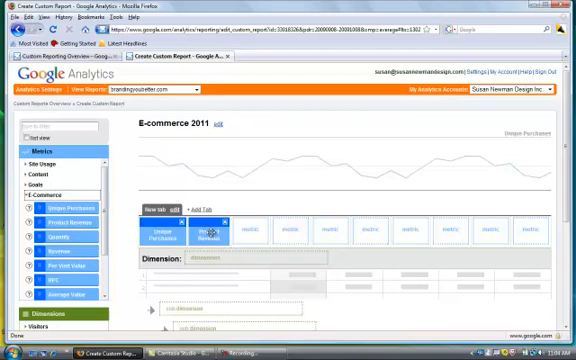
scroll("down", 3)
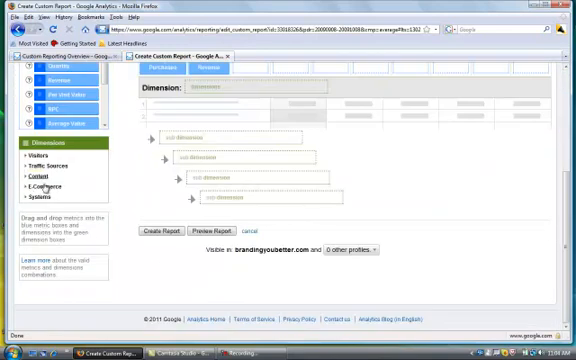
left_click(32, 184)
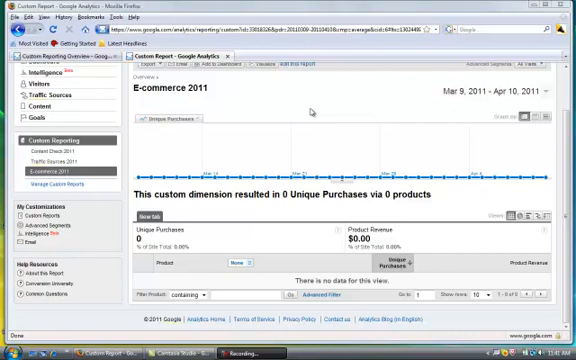
mouse_move(325, 110)
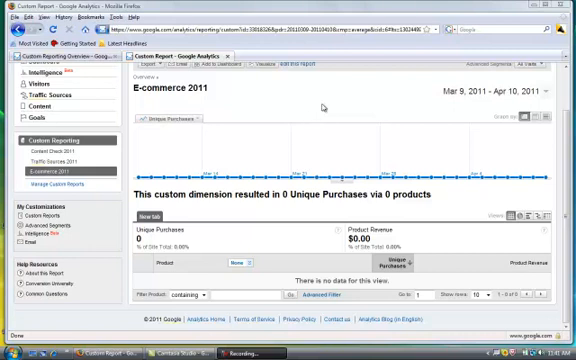
mouse_move(318, 105)
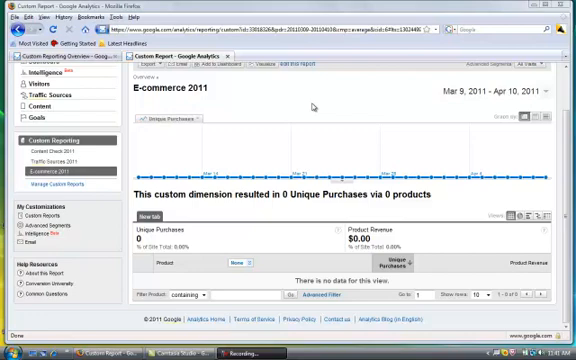